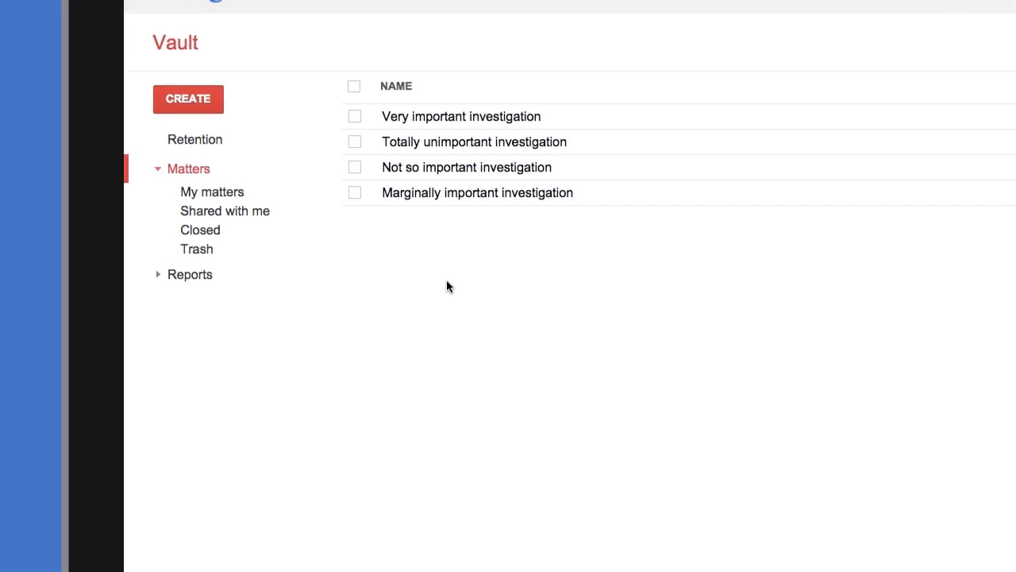
- Open the 'Very important investigation' matter from My matters
left_click(461, 116)
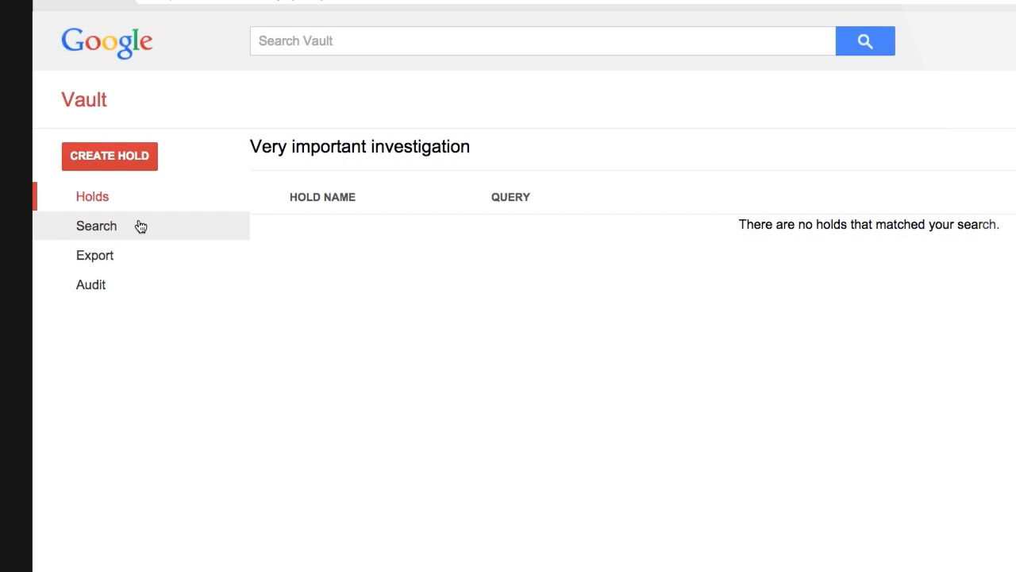
- Search the matter's Mail for 'top secret widget', excluding drafts
left_click(95, 226)
type("top secret")
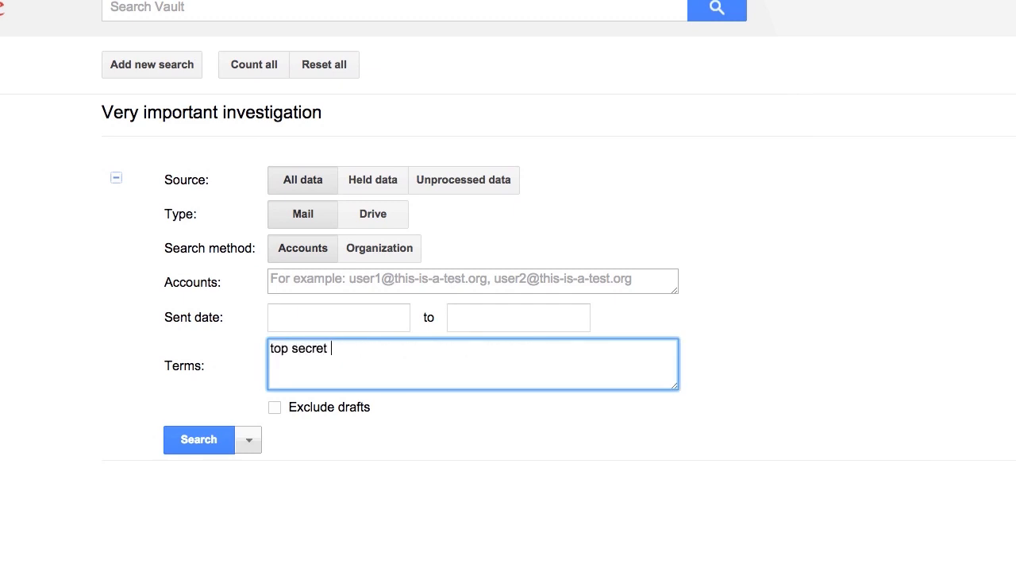
type("widget")
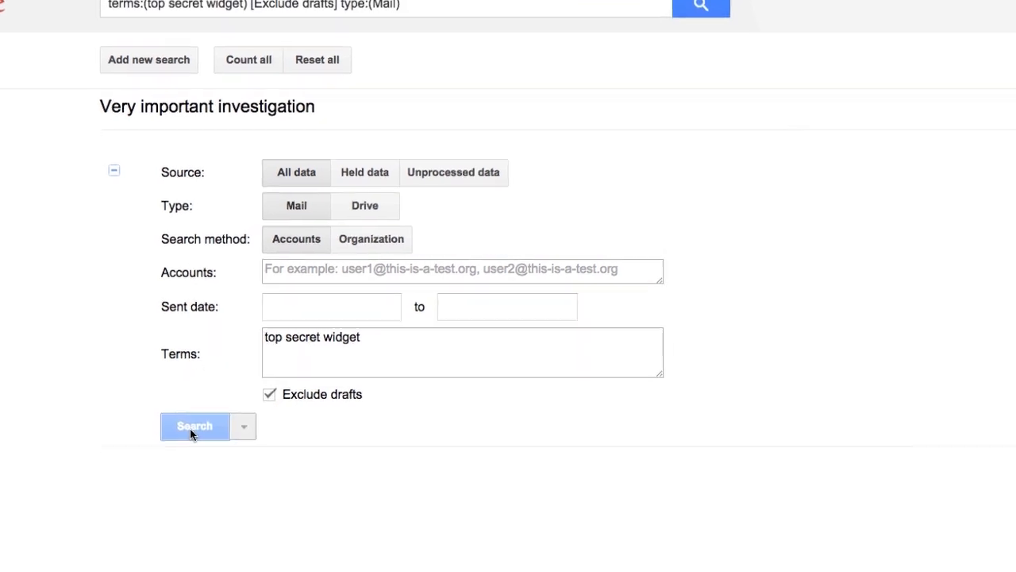
left_click(193, 426)
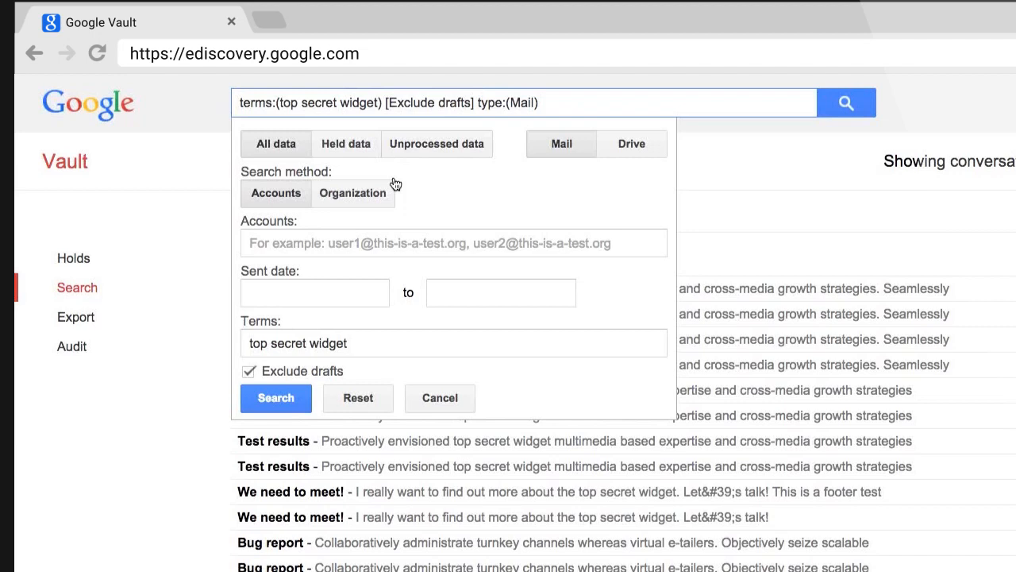
type("angie")
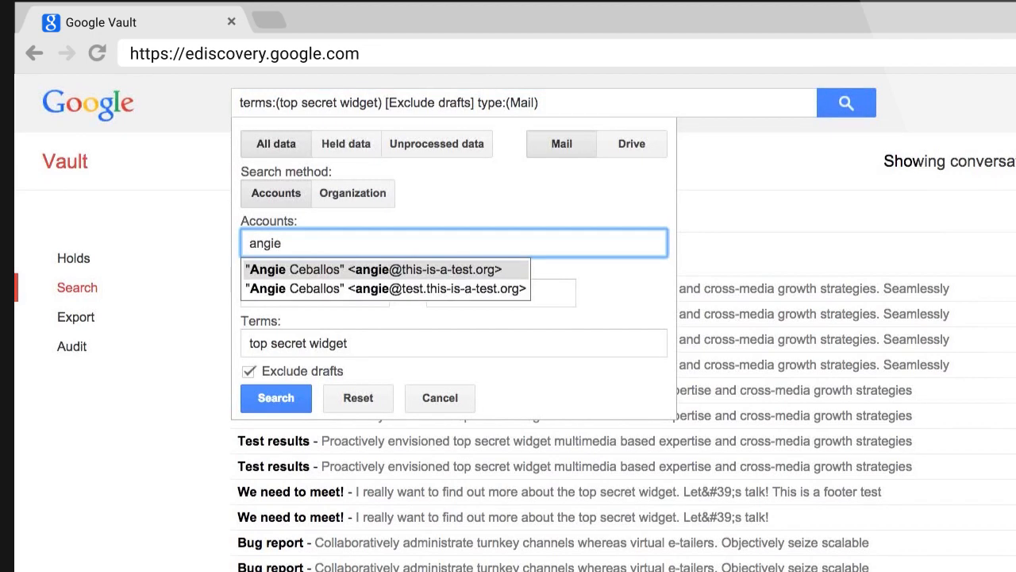
left_click(373, 268)
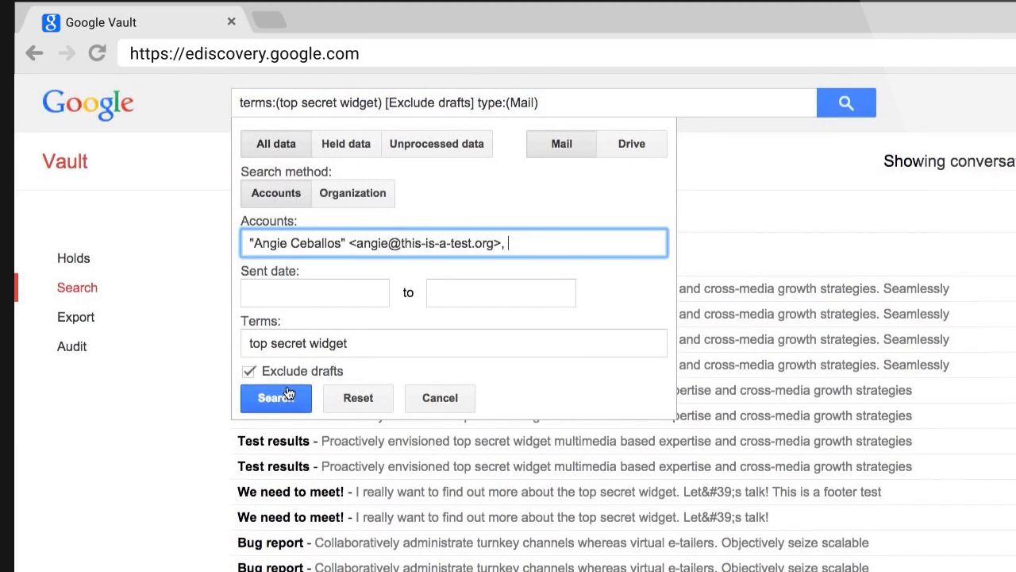
left_click(276, 396)
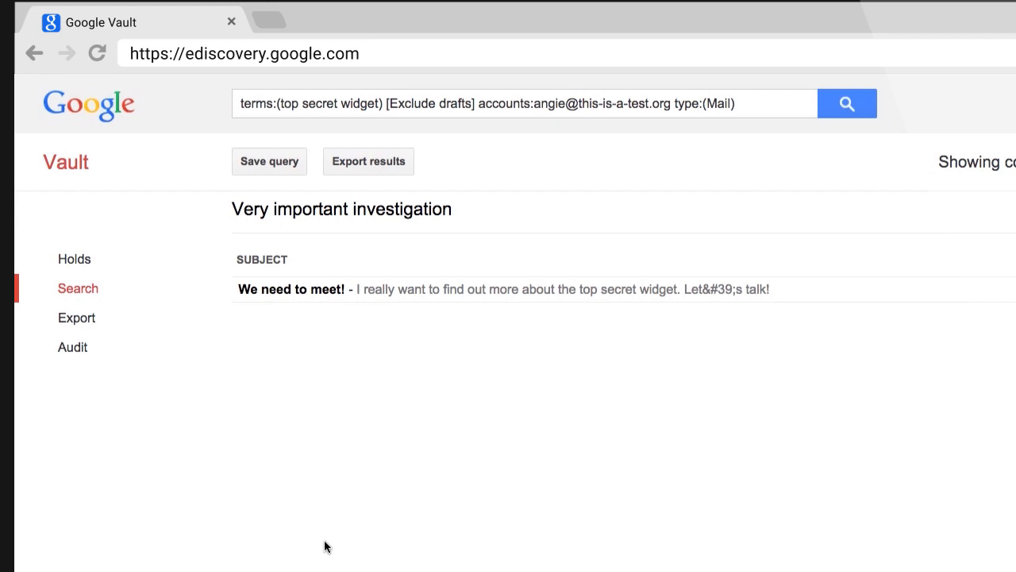
left_click(308, 286)
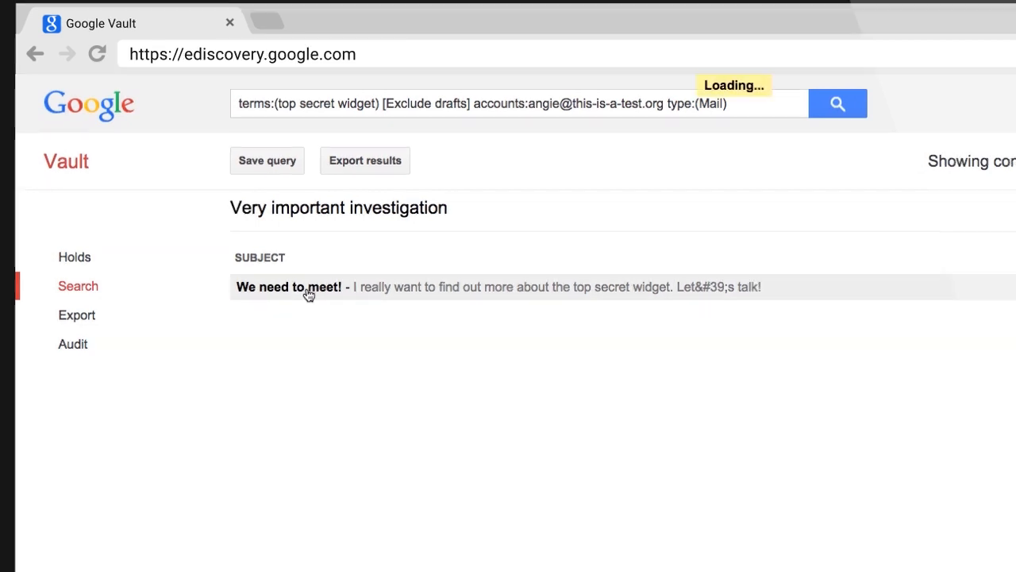
left_click(289, 286)
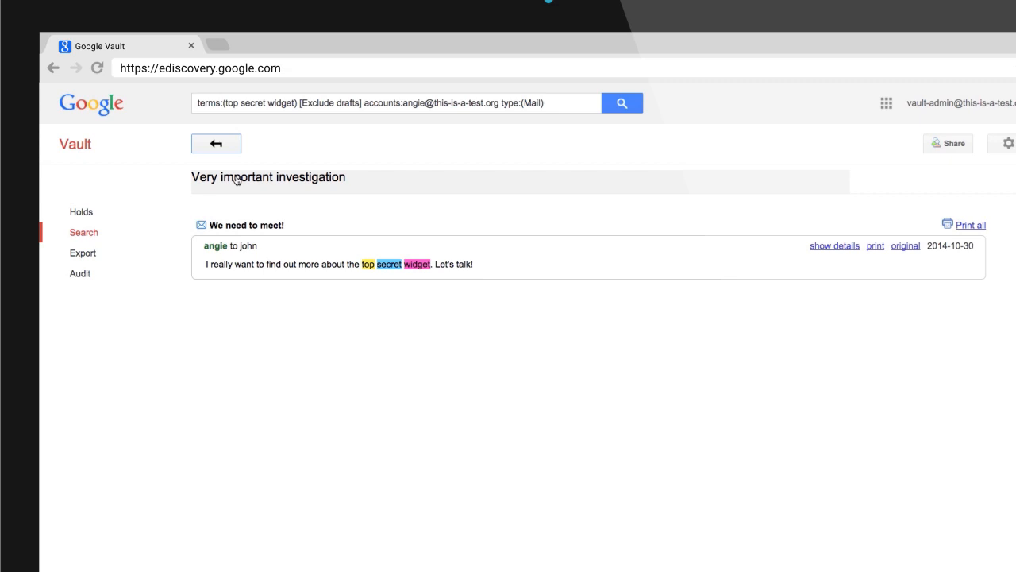
left_click(216, 143)
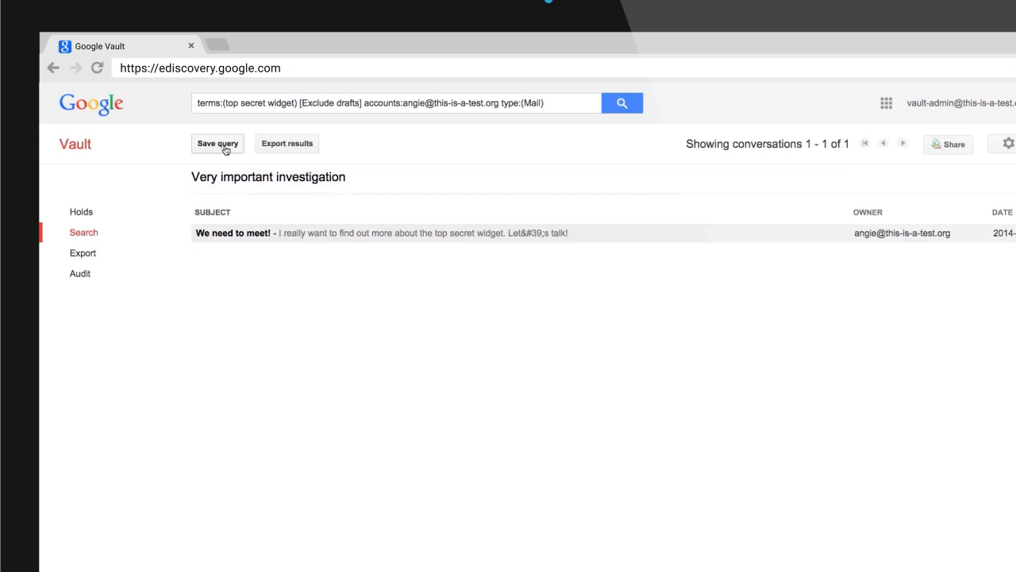
- Save the narrowed search as the query 'Angie is in so much trouble!'
left_click(218, 143)
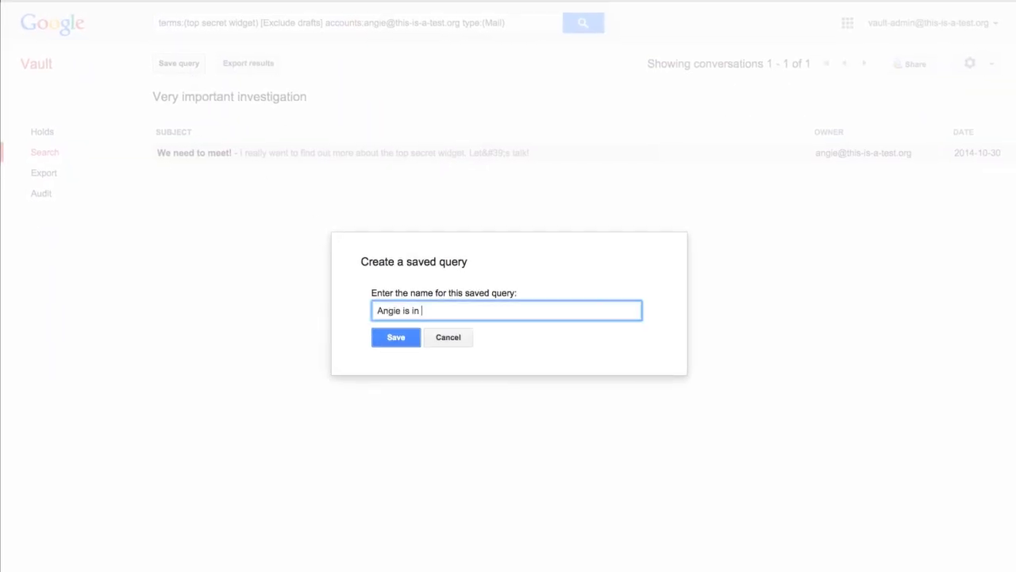
left_click(396, 337)
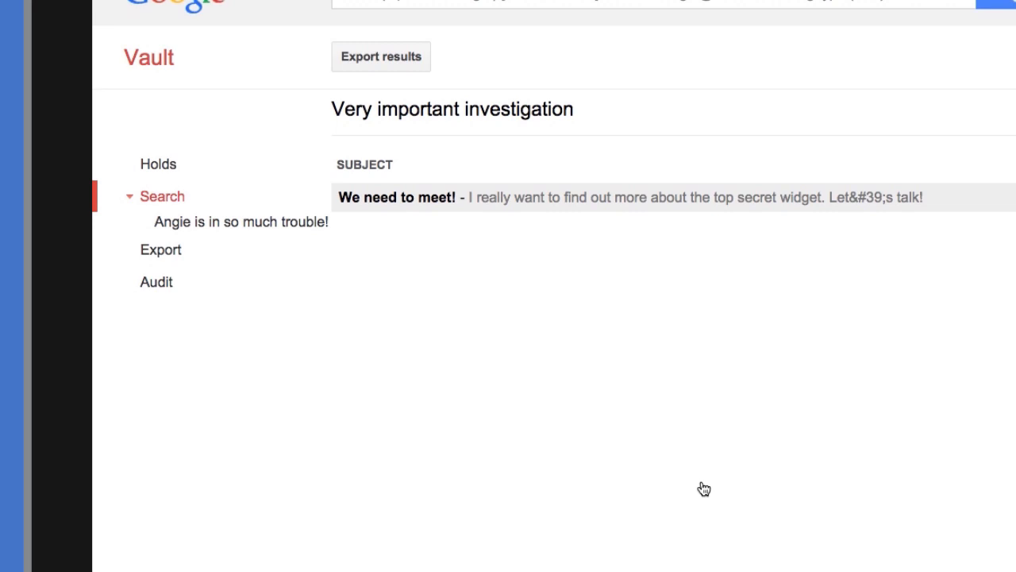
- Export the results under the name 'Very important investigation'
left_click(381, 57)
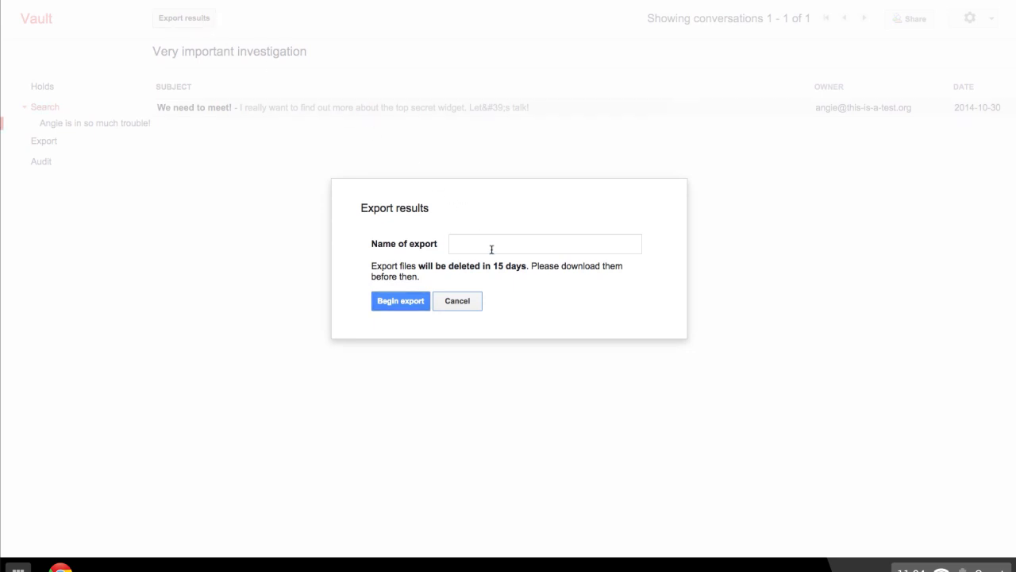
type("Very im")
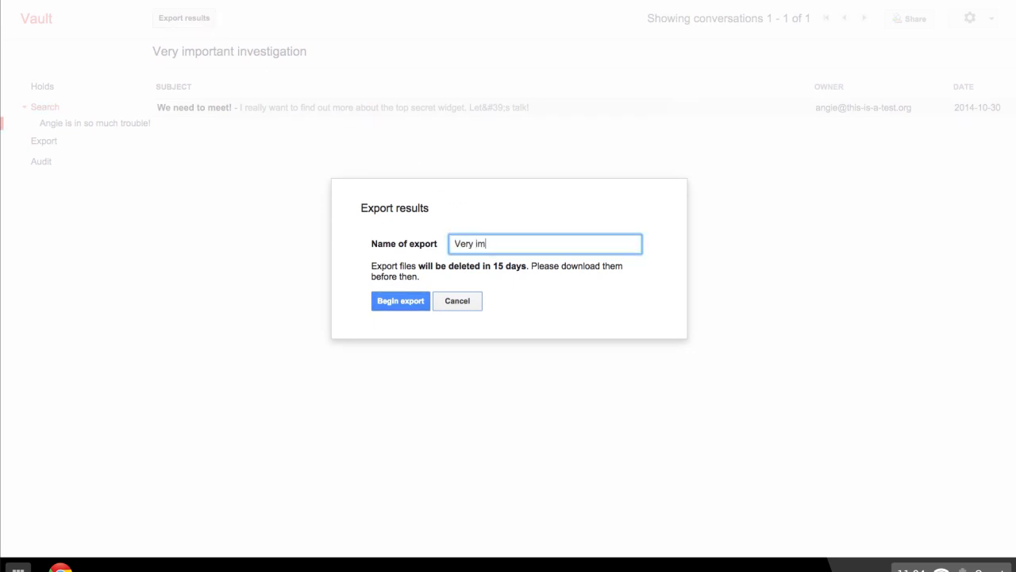
type("portant investig")
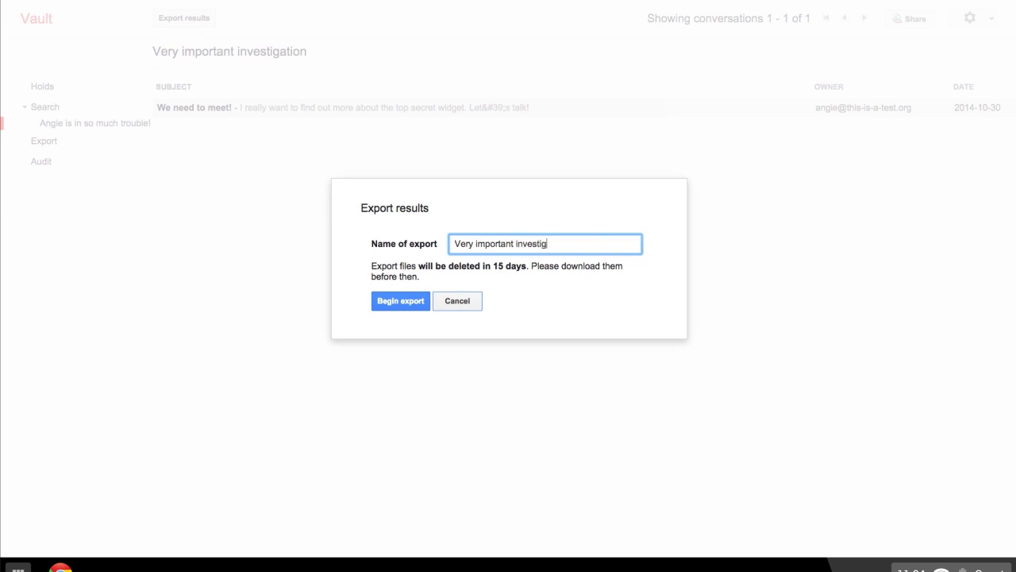
left_click(400, 300)
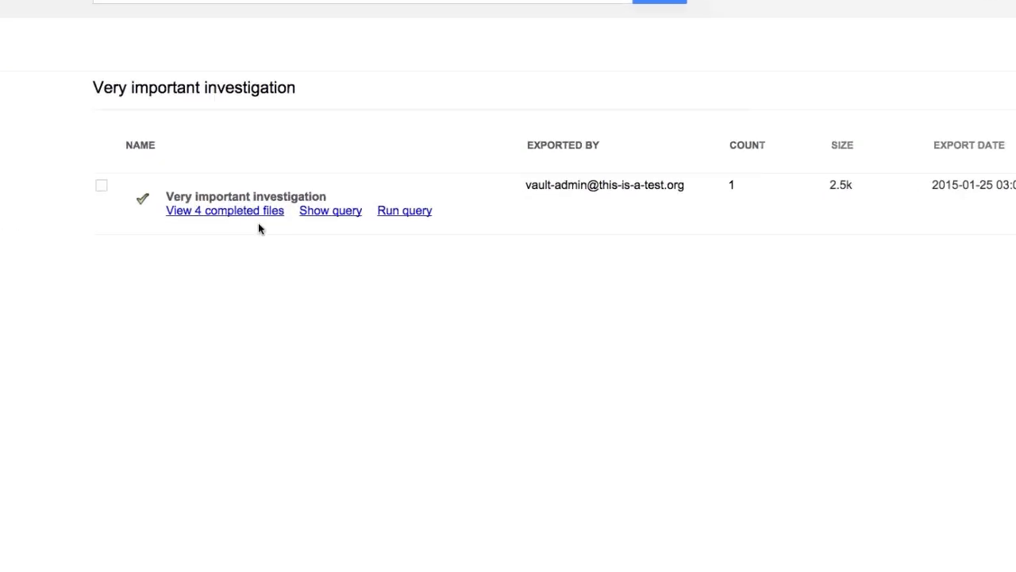
- Expand the export's 4 completed files: zip, metadata XML, results CSV and checksums
left_click(225, 210)
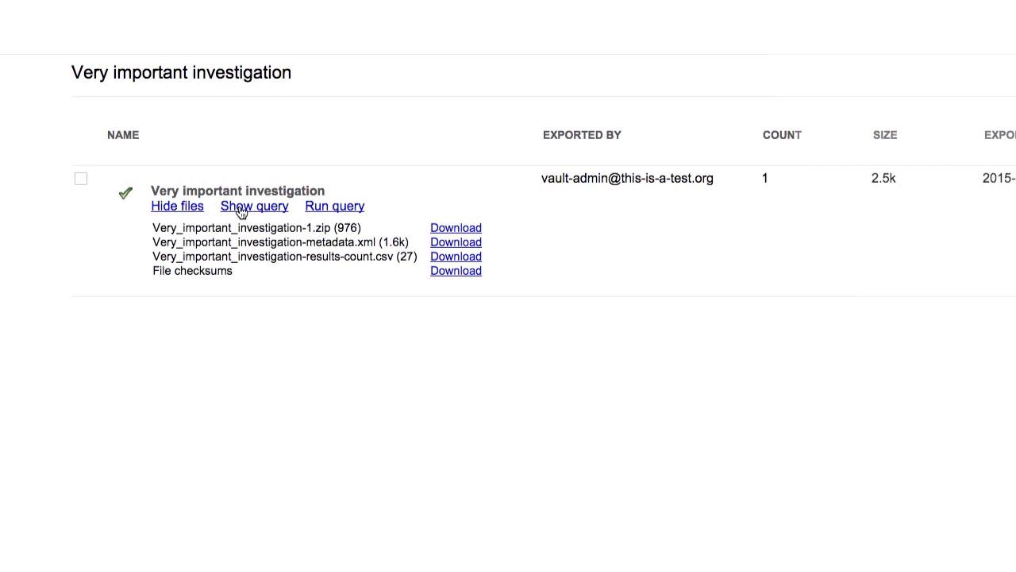
scroll("up", 3)
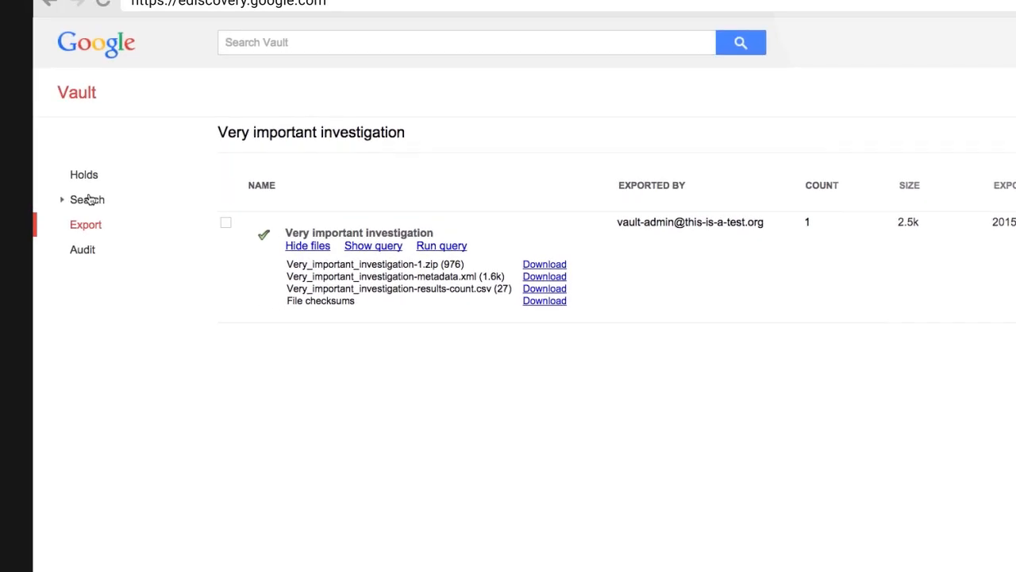
- Rerun the search against Drive, finding two files, then return to the matters list
left_click(88, 200)
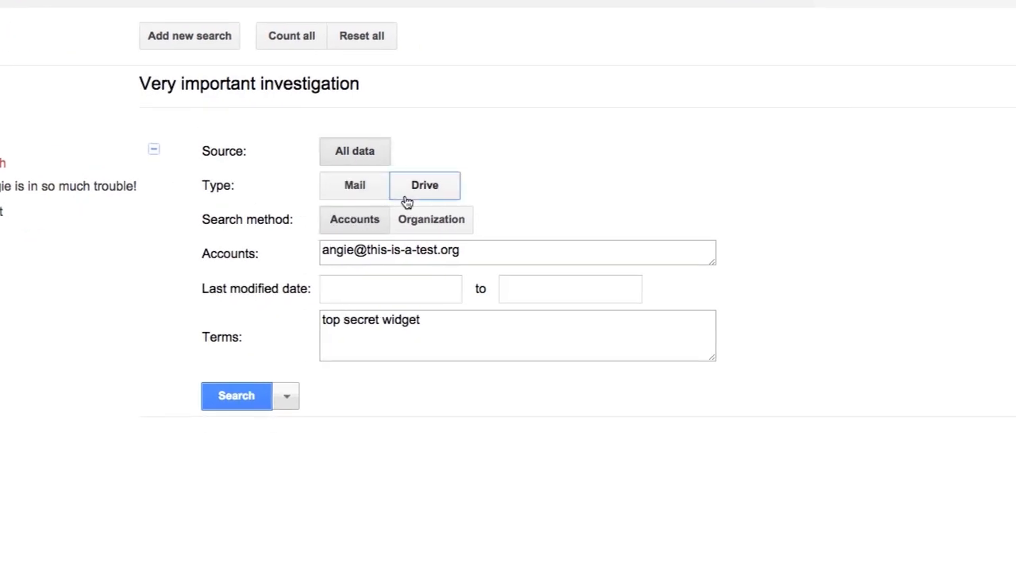
left_click(235, 395)
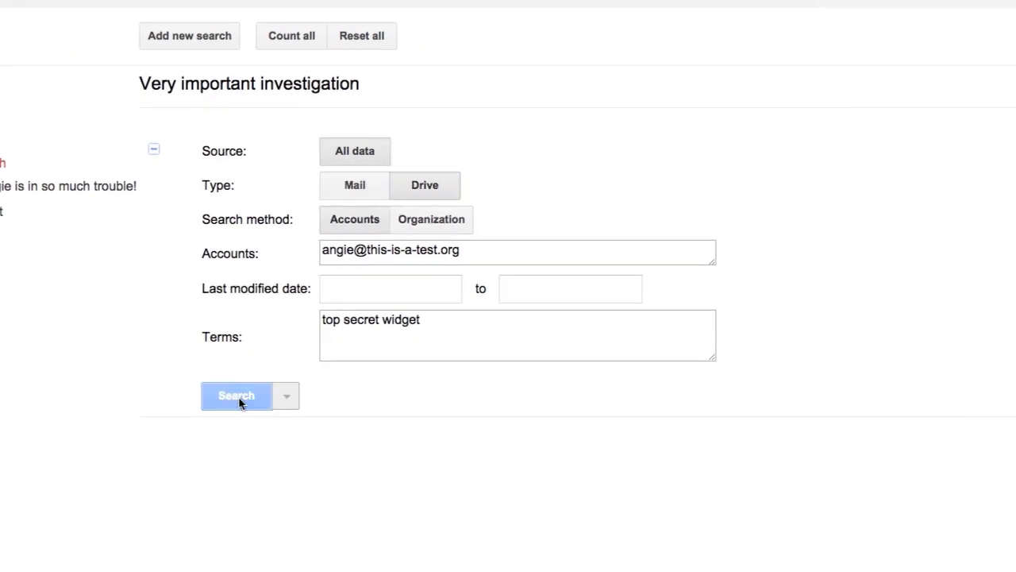
left_click(235, 395)
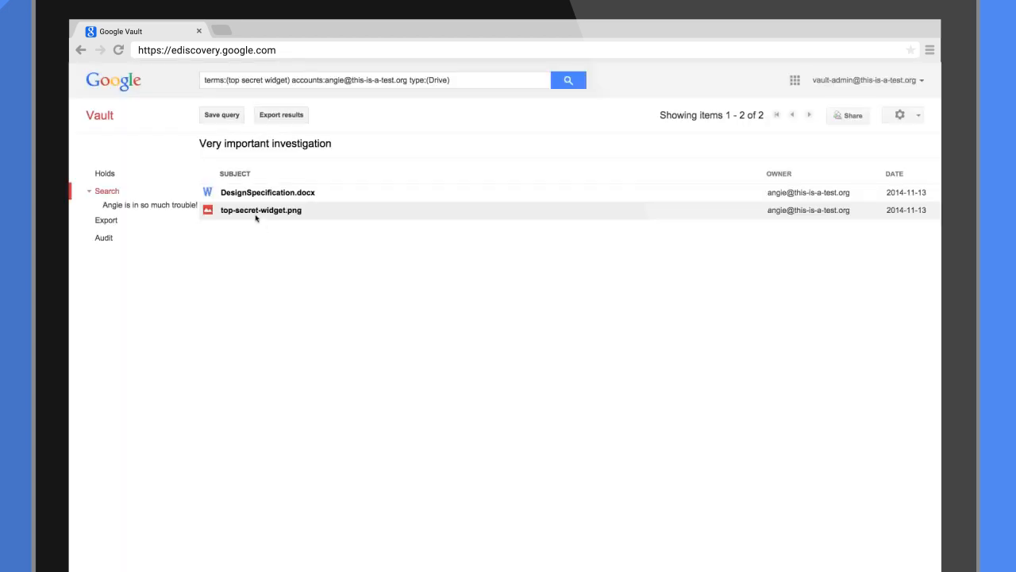
left_click(99, 114)
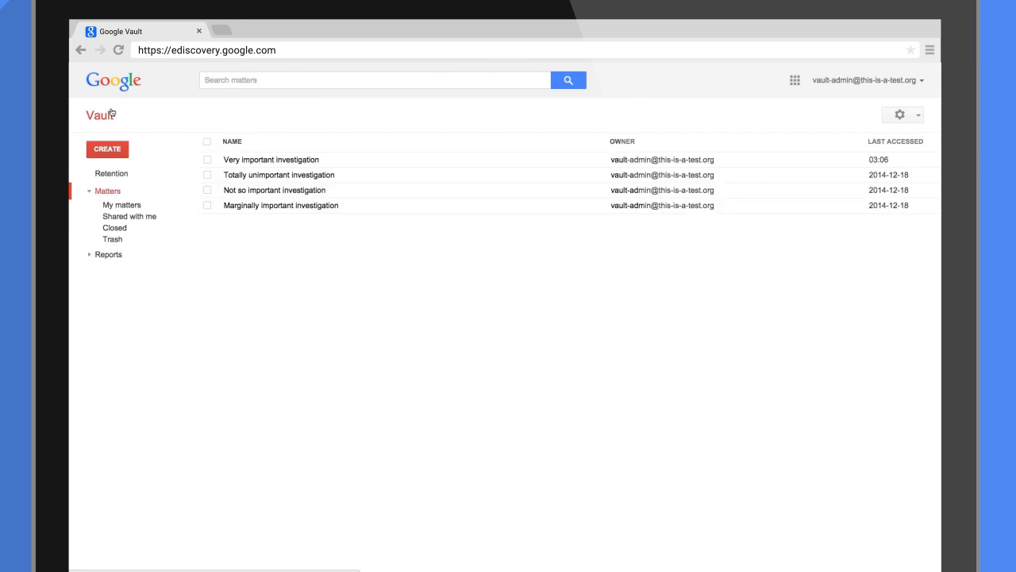